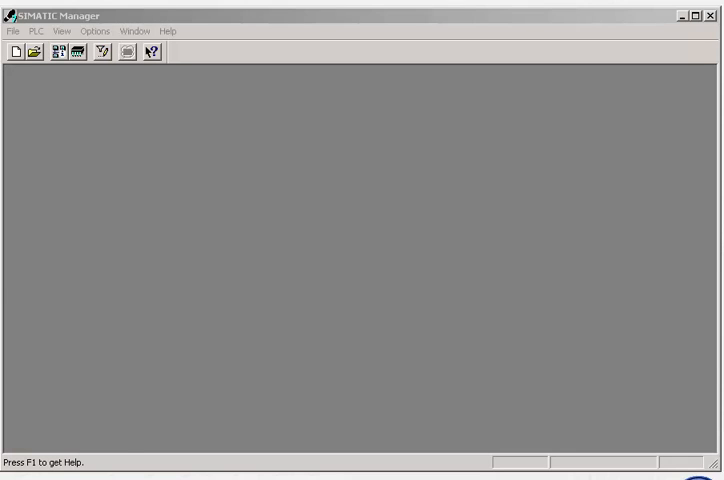
Create a new project via File > New and name it 'Marking'
click(12, 32)
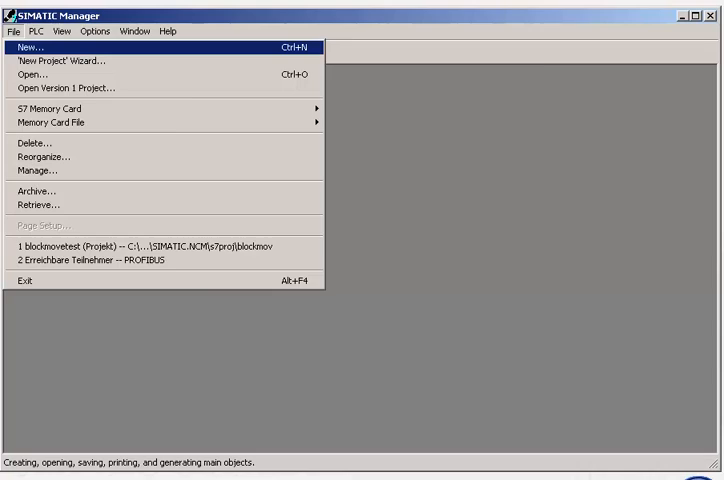
click(36, 46)
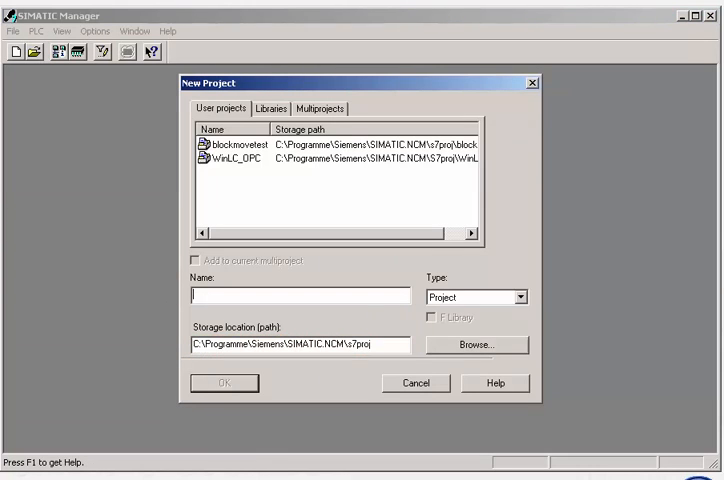
text(Marking)
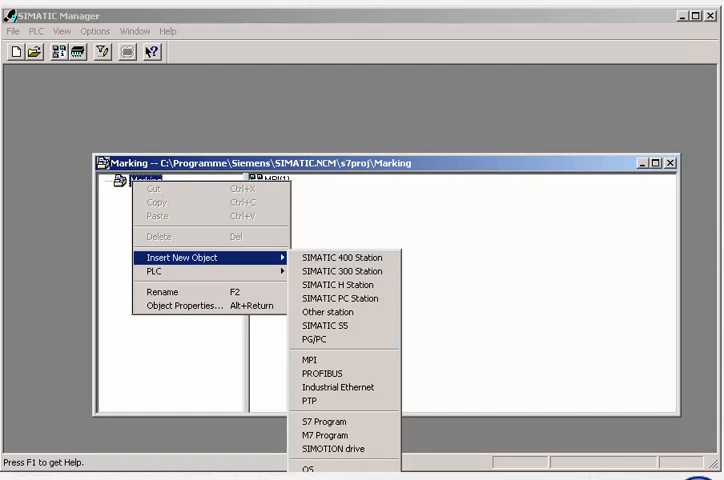
Insert a SIMATIC 300 station, maximize the project window and select its Hardware object
click(340, 272)
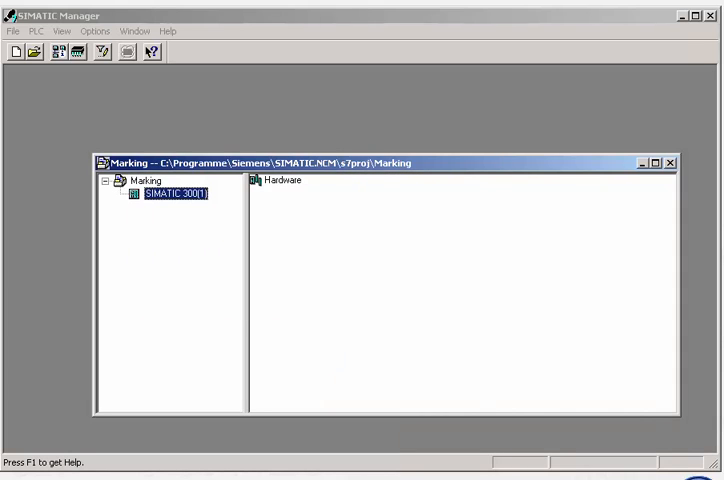
click(658, 162)
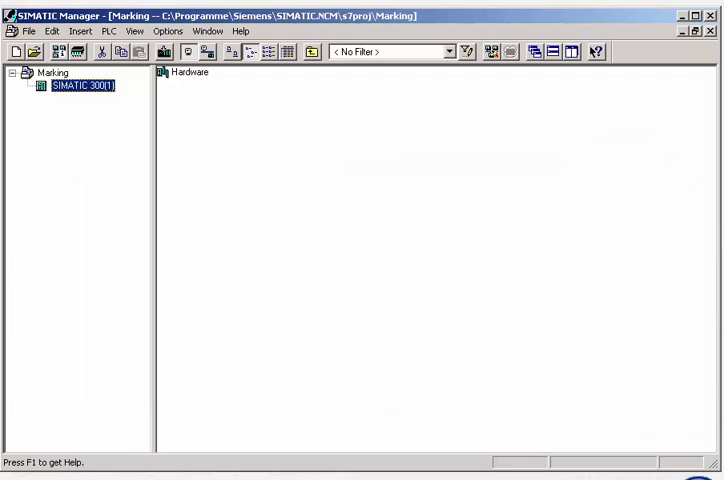
click(184, 72)
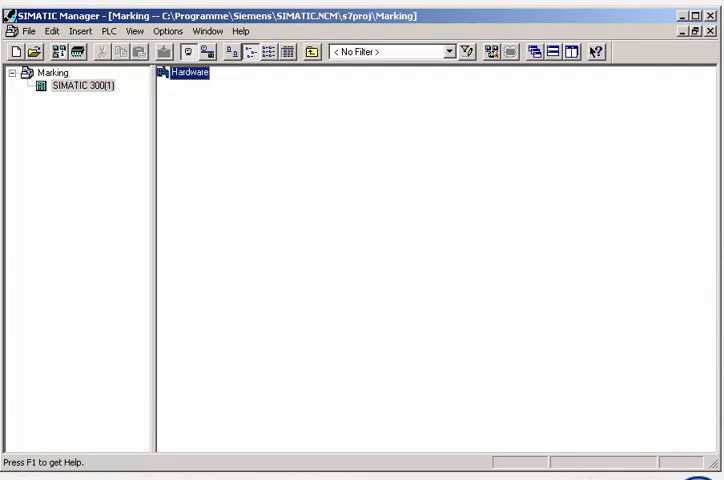
In HW Config browse the SIMATIC 300 catalog (CPU-300, PS-300) to place the rail and CPU 317T-2 DP
double_click(178, 72)
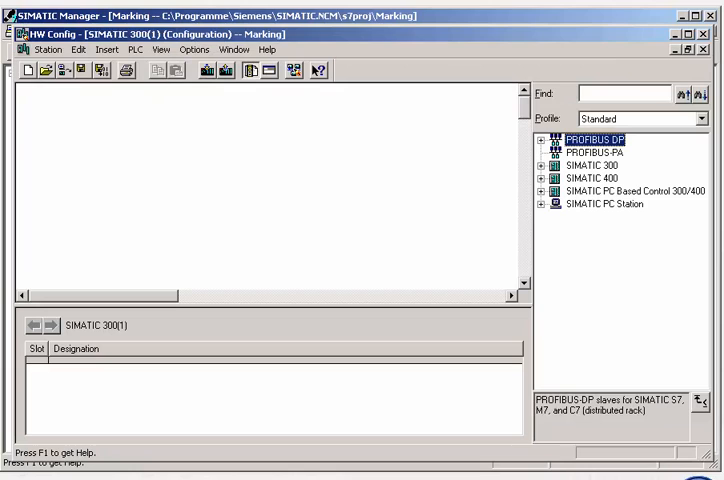
click(540, 164)
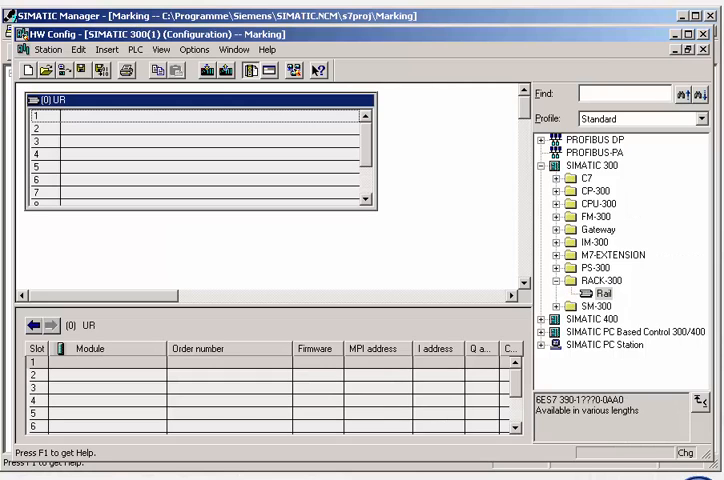
click(556, 190)
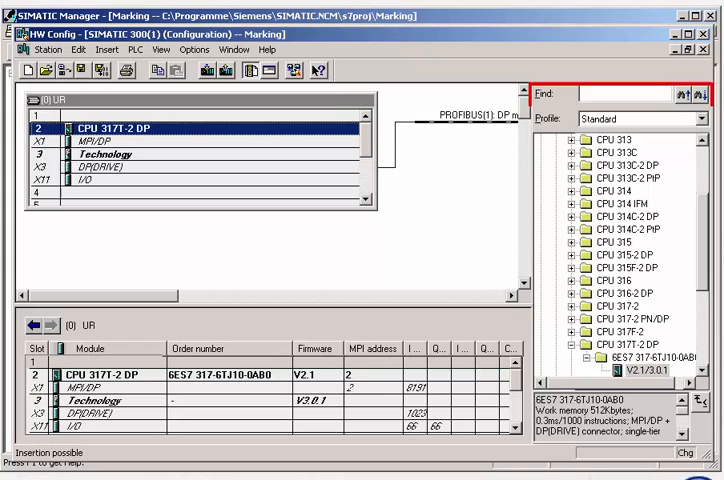
scroll(up, 3)
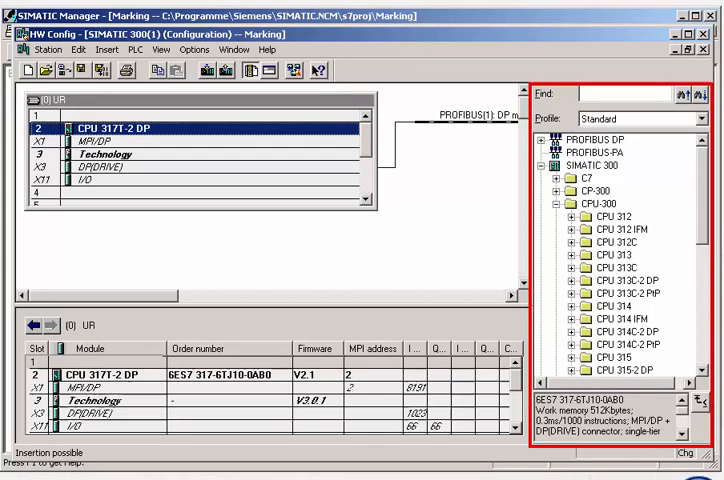
click(550, 204)
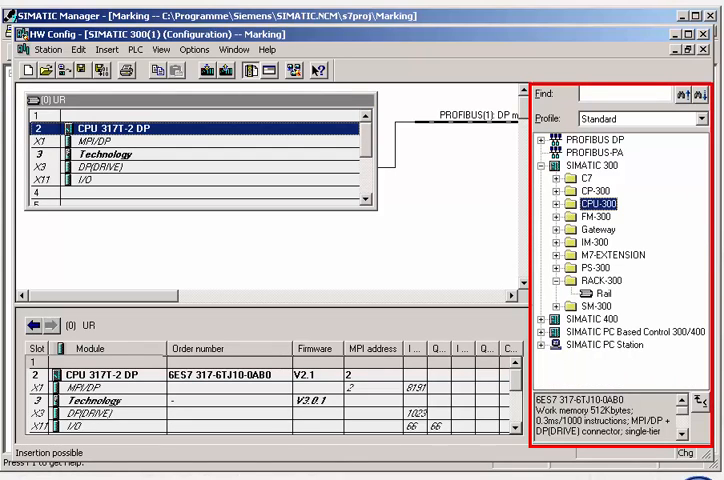
click(196, 48)
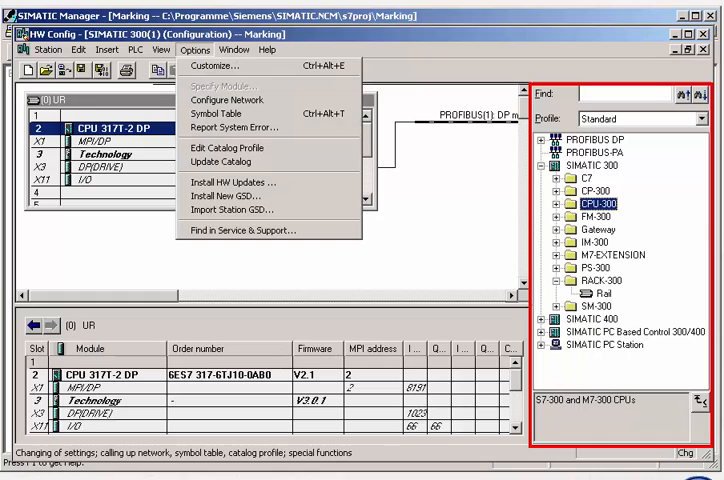
mouse_move(222, 160)
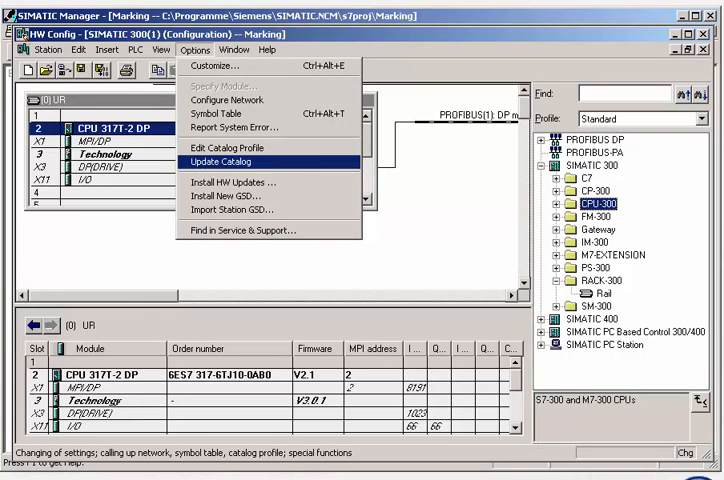
mouse_move(232, 208)
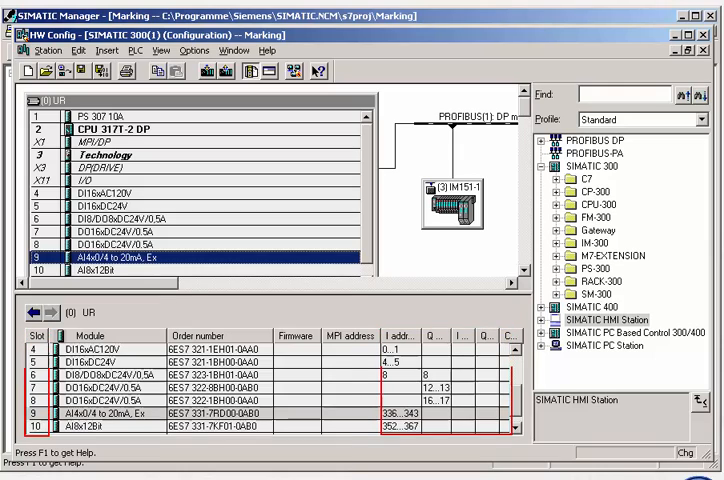
Set the AI4xU/I module's start address to 352 in its Object Properties and confirm
right_click(130, 264)
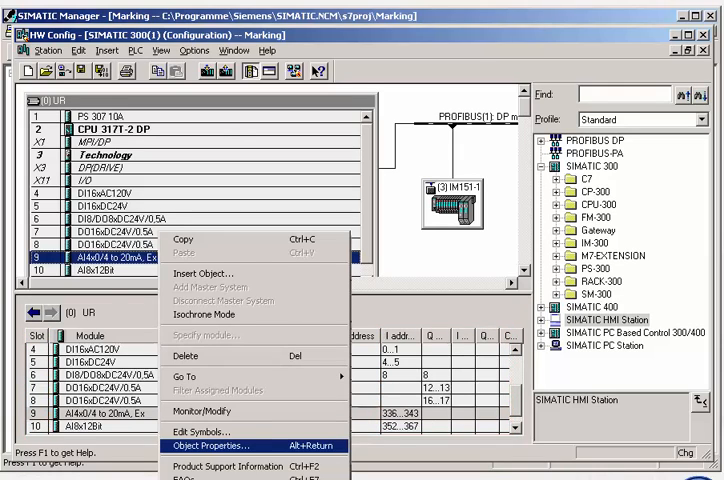
click(208, 444)
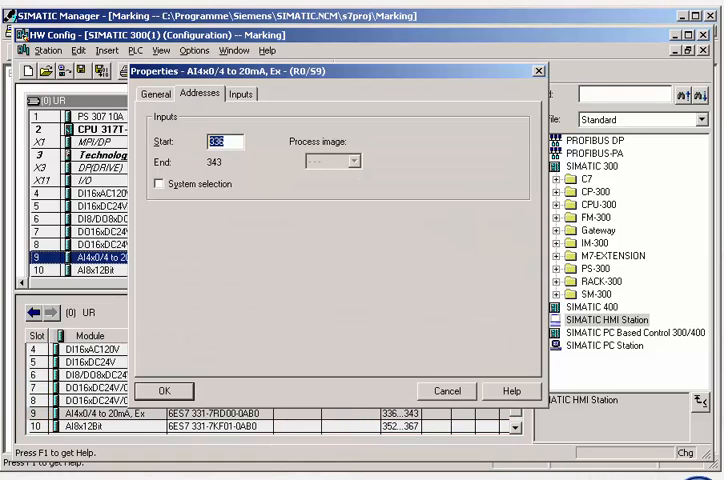
text(352)
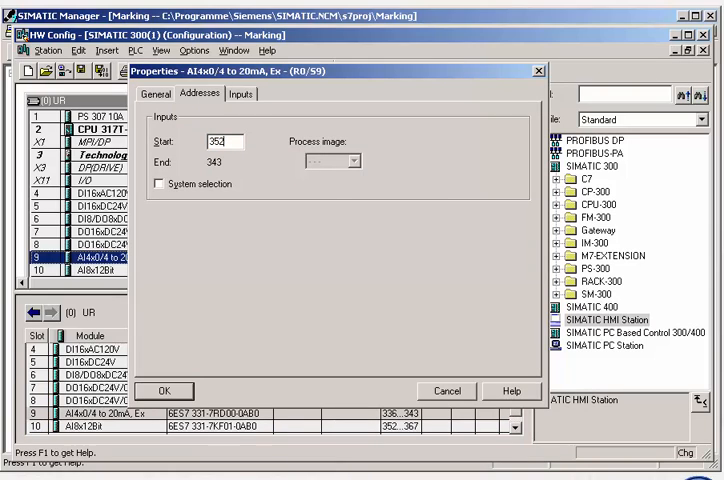
click(164, 390)
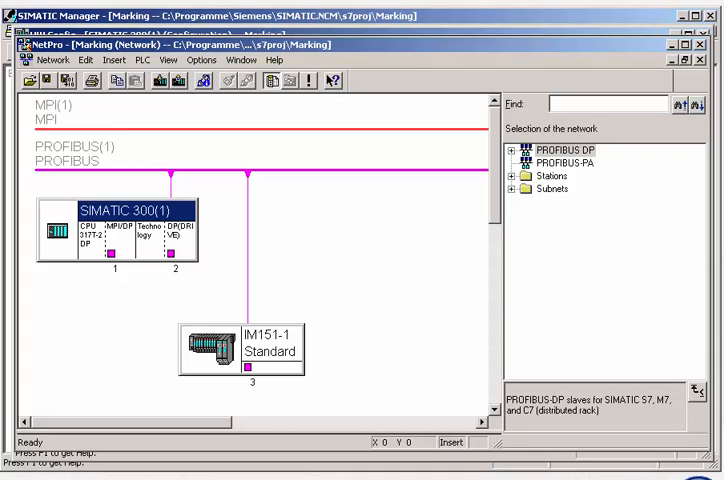
Drag a SIMATIC HMI Station from the NetPro catalog and connect it to PROFIBUS at address 4
click(524, 176)
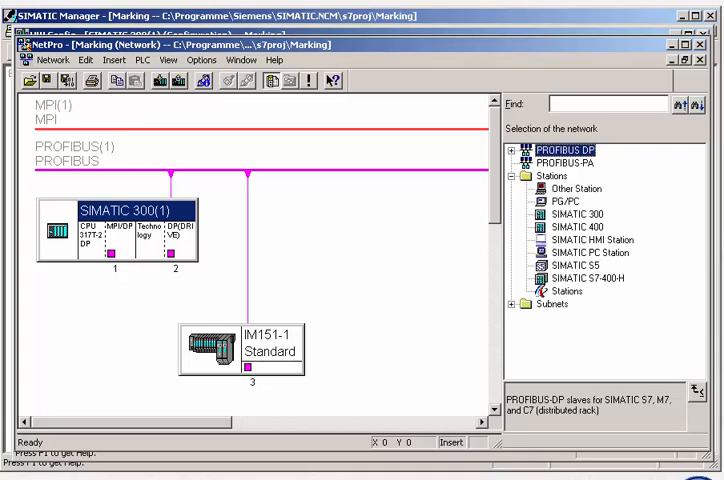
click(584, 240)
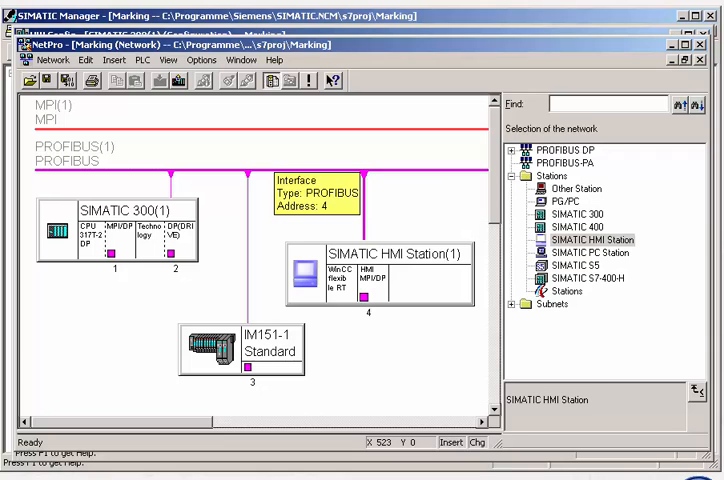
click(244, 350)
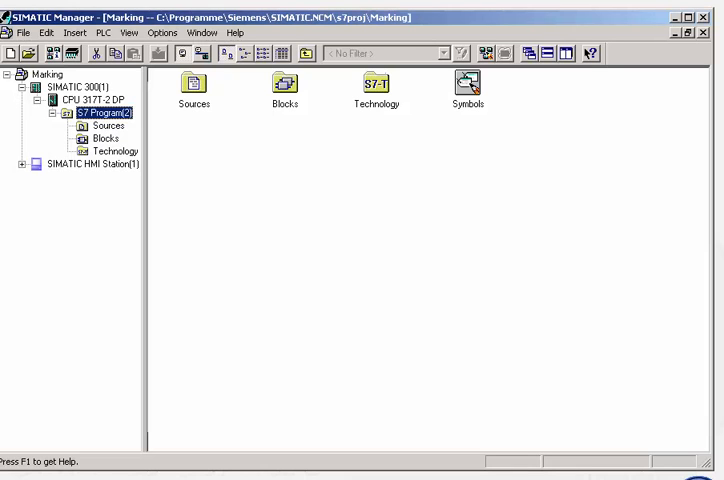
Select the Symbols object of the CPU 317T-2 DP's S7 program
click(468, 84)
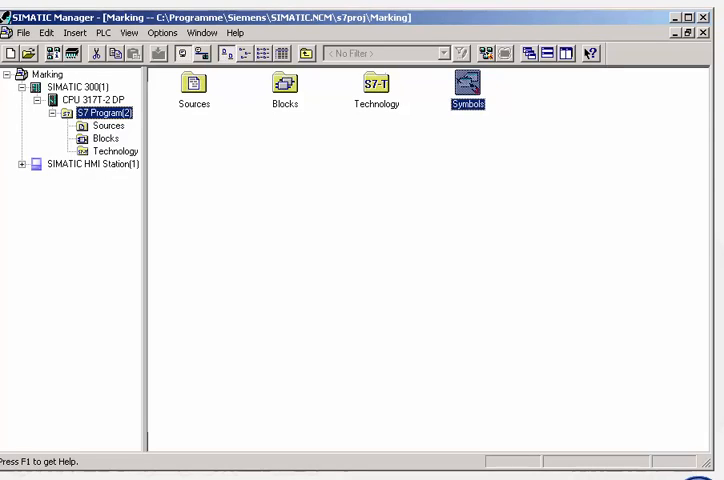
Enter symbol EMER_STOP_off for I 0.0 as BOOL with comment 'The complete plant stops'
double_click(466, 84)
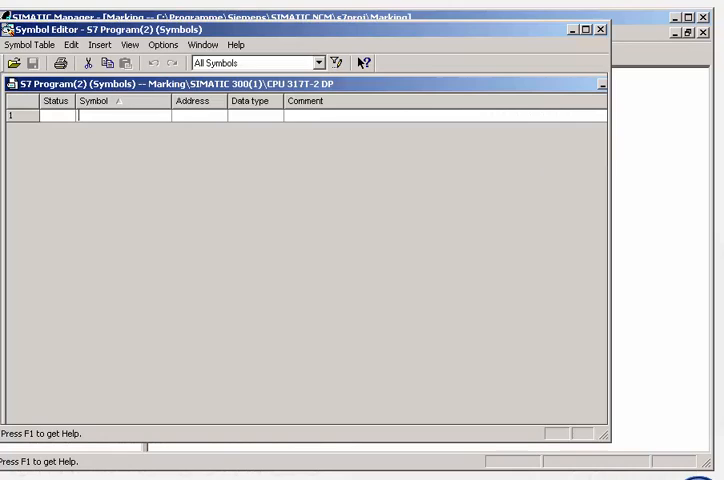
text(EMER STO)
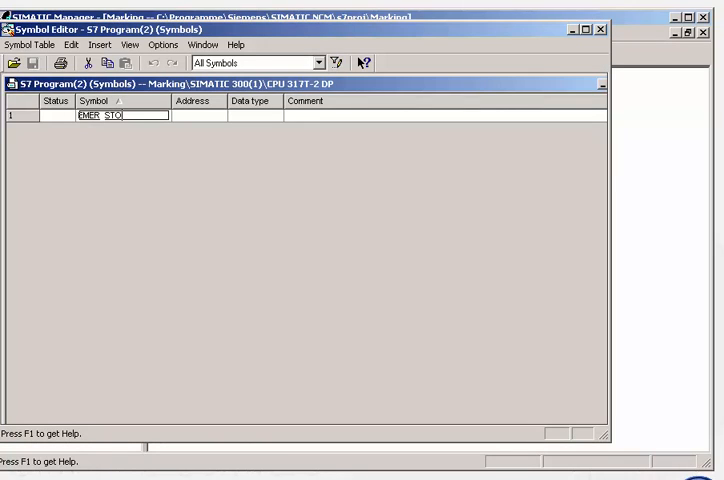
text(P_off)
click(200, 114)
text(I 0.0)
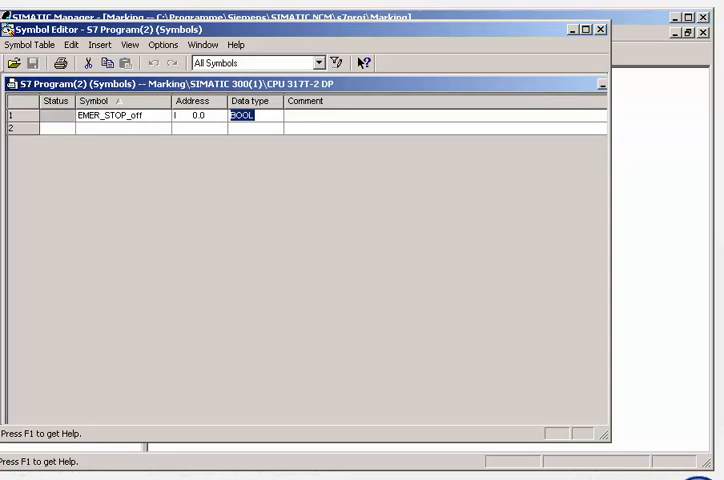
text(The complete)
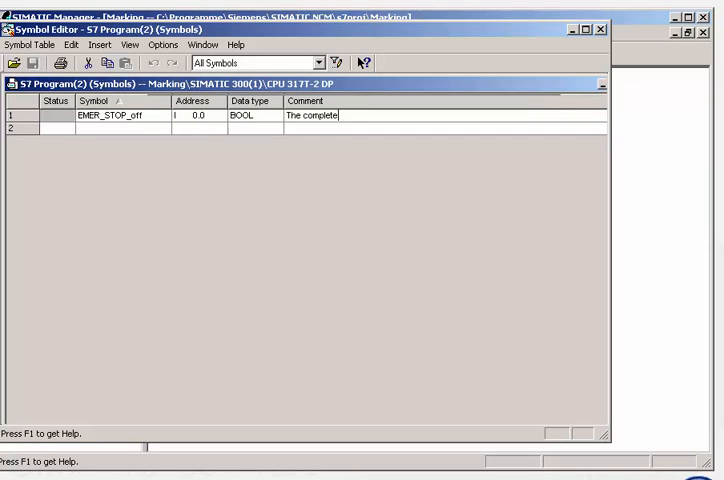
text(plant)
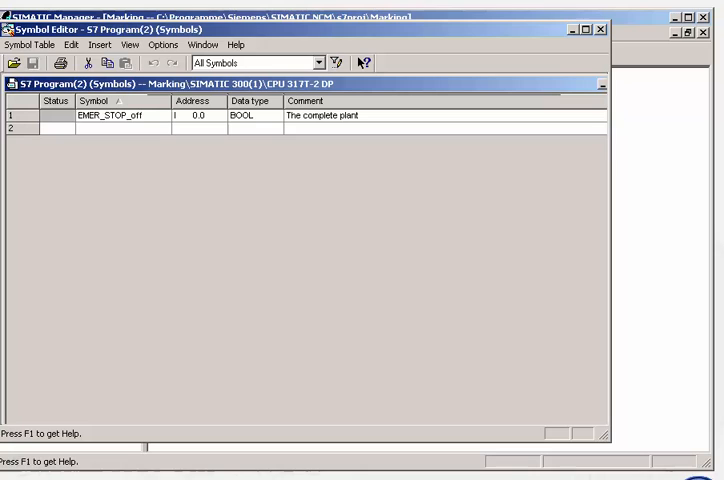
text(stops.)
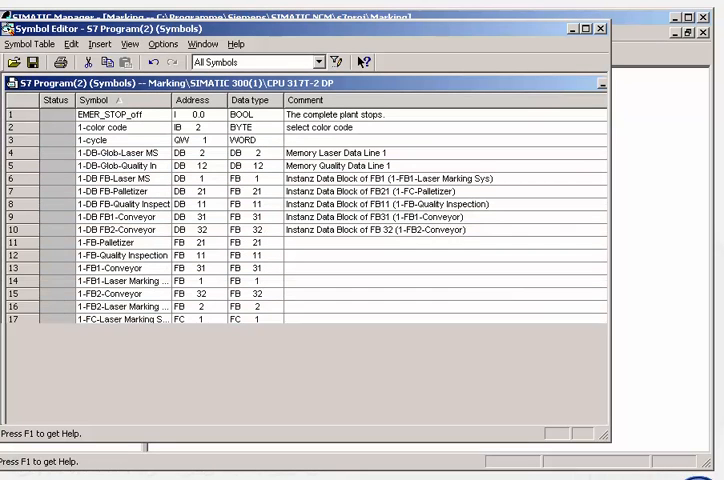
scroll(down, 3)
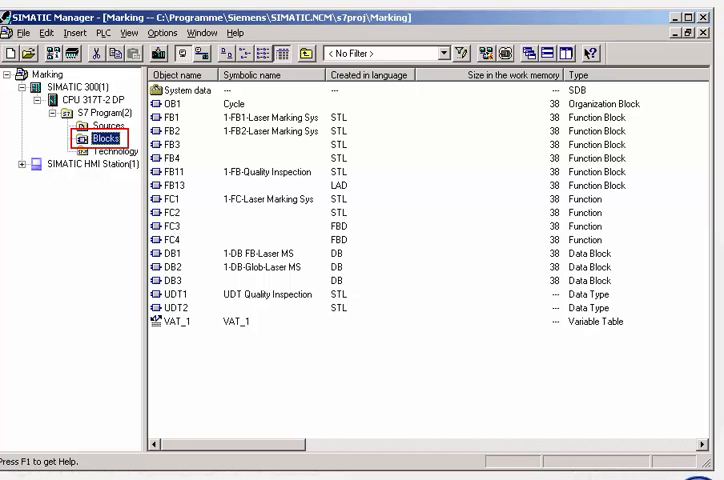
In the Blocks folder insert a new Function Block into the S7 program
click(190, 90)
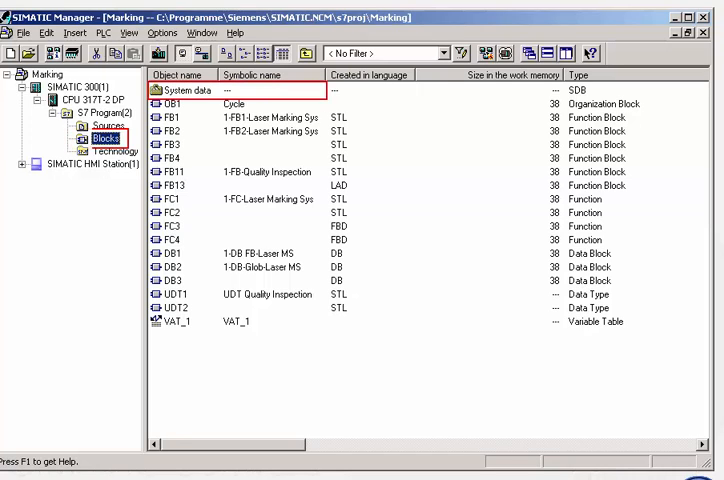
click(180, 88)
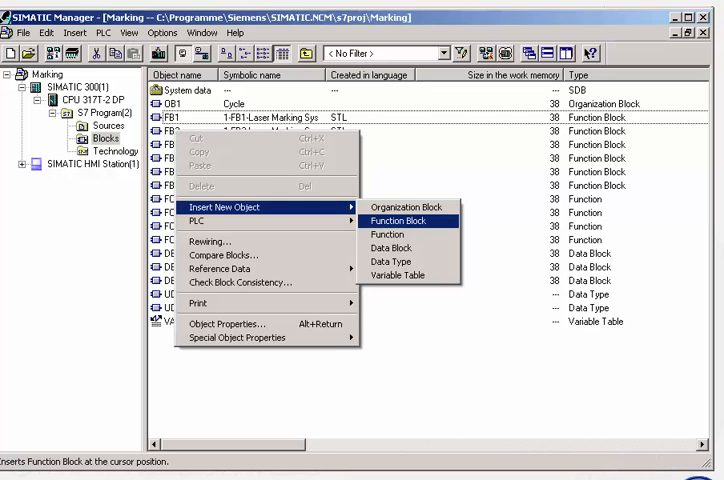
click(396, 220)
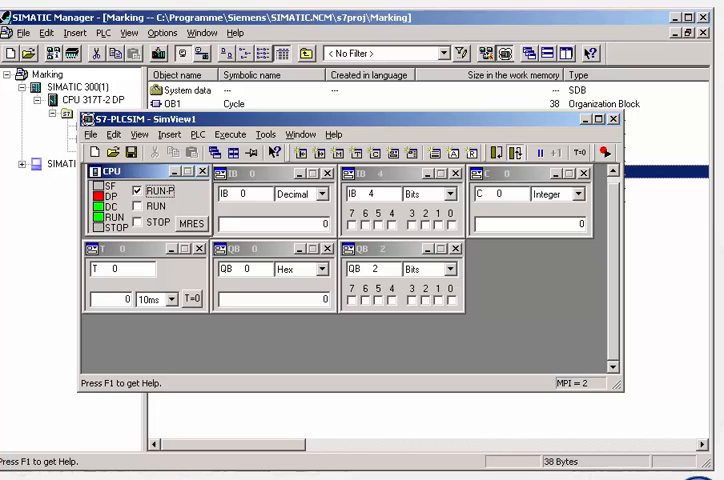
Close the S7-PLCSIM simulator after running the CPU with its monitors
click(270, 192)
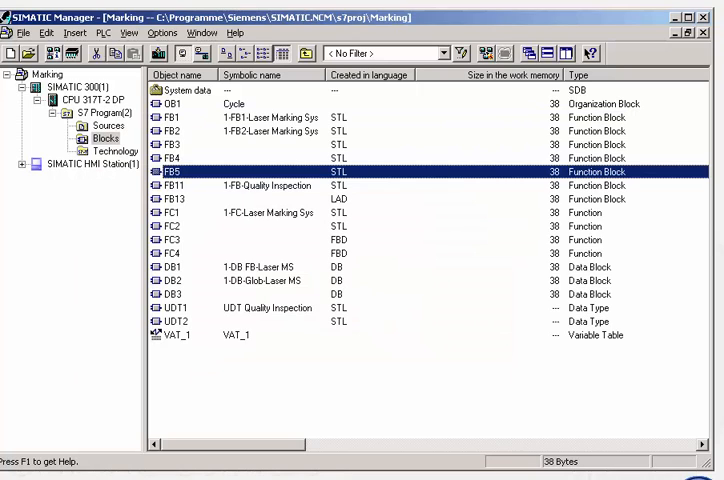
Expand SIMATIC HMI Station(1) and open it via Open Object in WinCC flexible
click(48, 74)
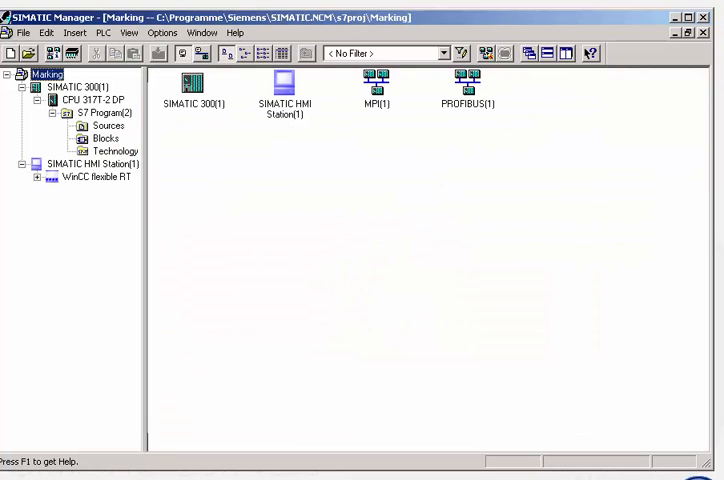
click(90, 176)
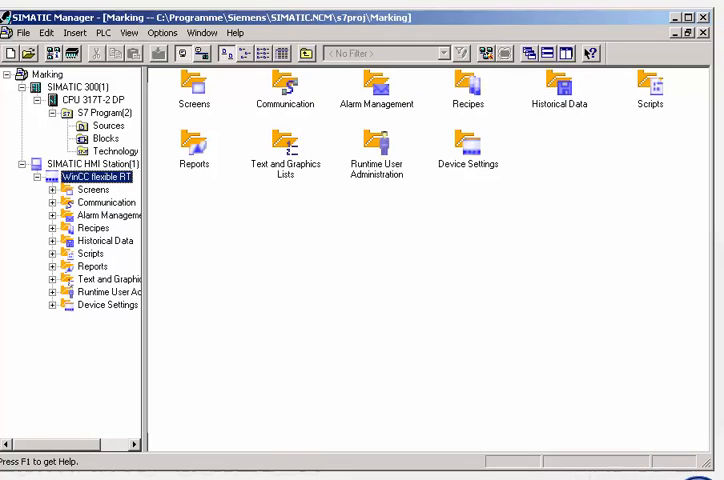
click(84, 164)
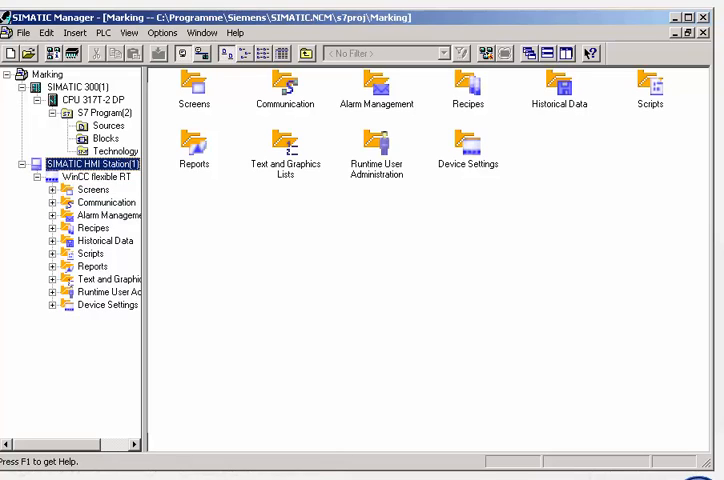
right_click(90, 162)
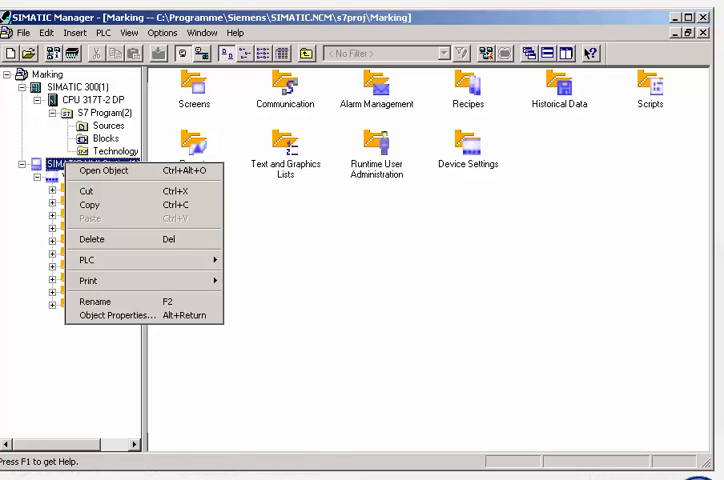
click(104, 172)
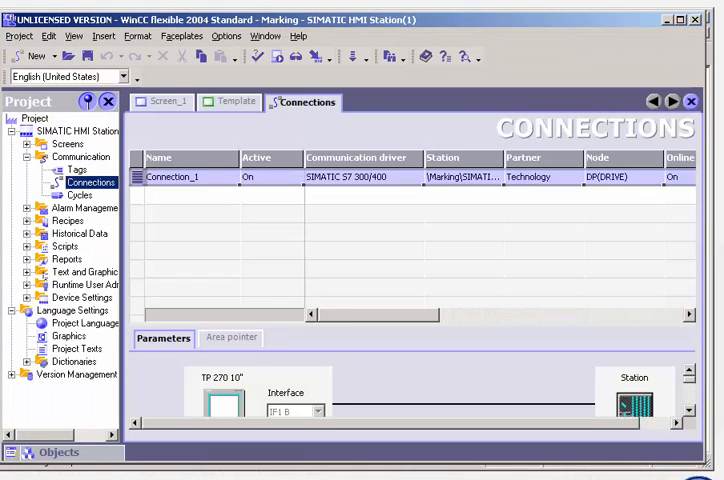
Select Connection_1 to the SIMATIC S7 300/400 station in the Connections editor
click(74, 172)
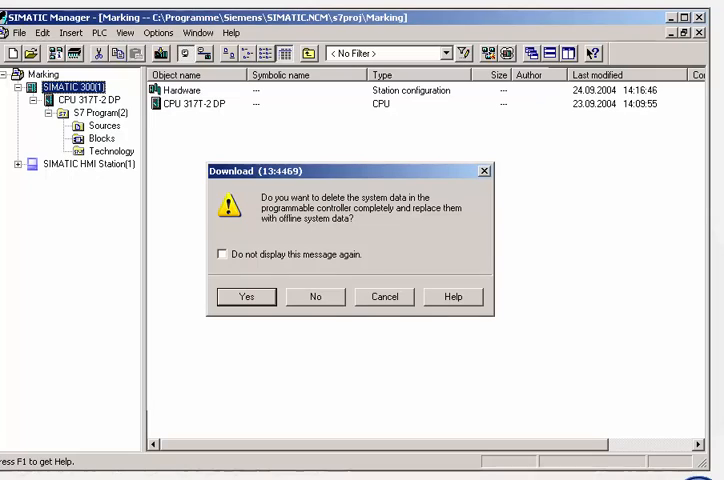
Confirm replacing the controller's system data with the offline data during download
click(246, 296)
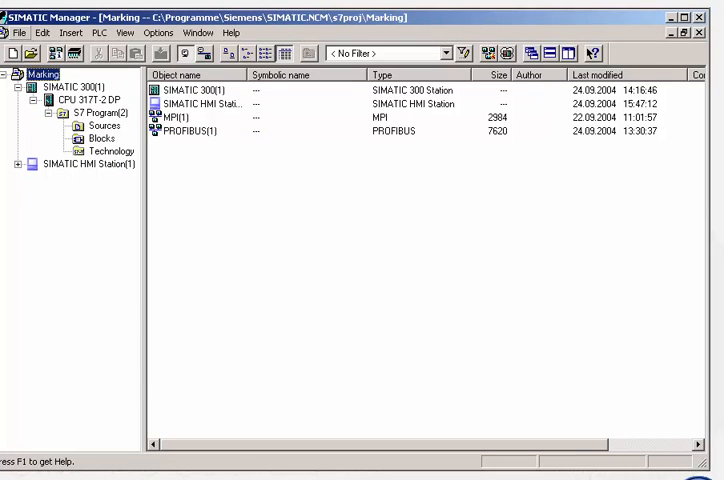
Archive the Marking project as a PKZip file in the STEP7 folder and save it
click(18, 32)
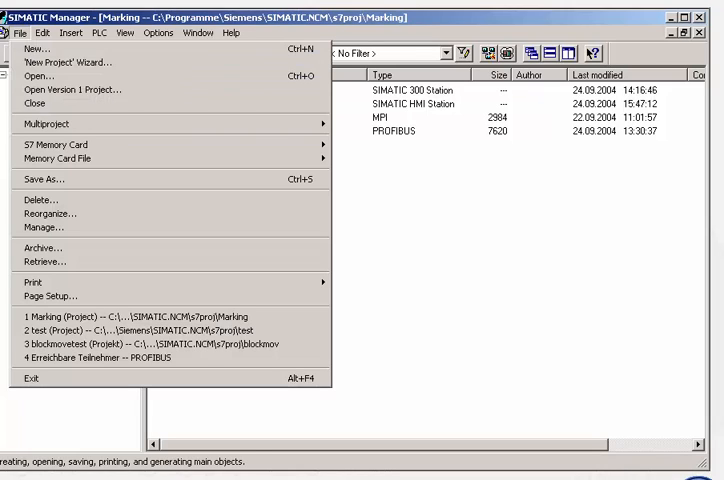
click(44, 248)
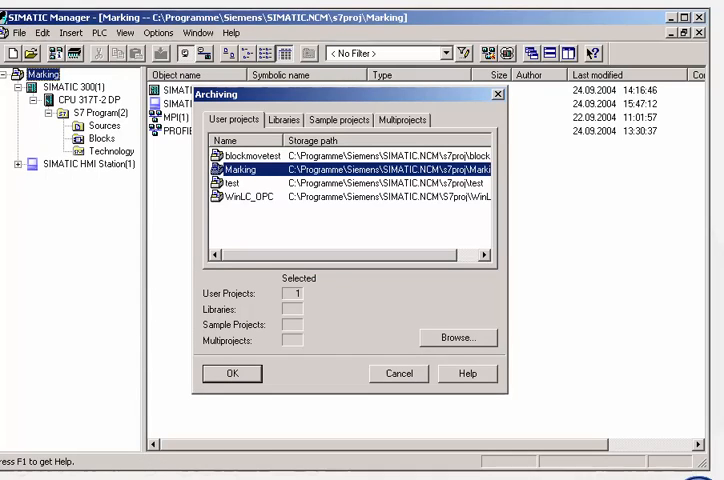
click(232, 372)
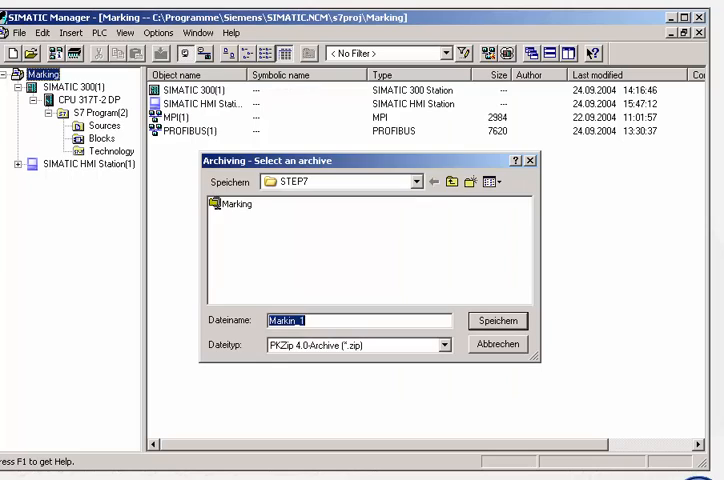
click(496, 320)
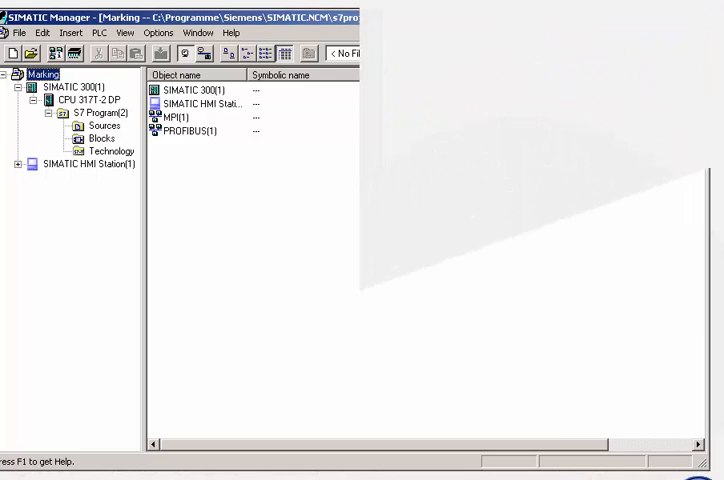
click(100, 138)
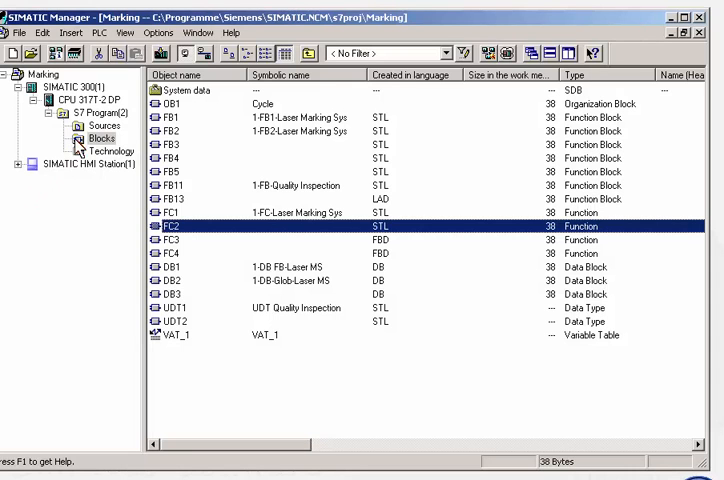
Launch TeleService from the Options menu, showing the Marking plant in Nürnberg
click(158, 32)
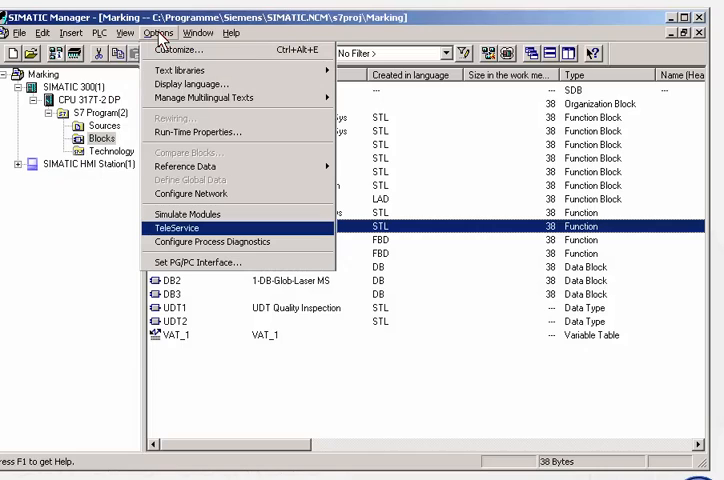
mouse_move(196, 208)
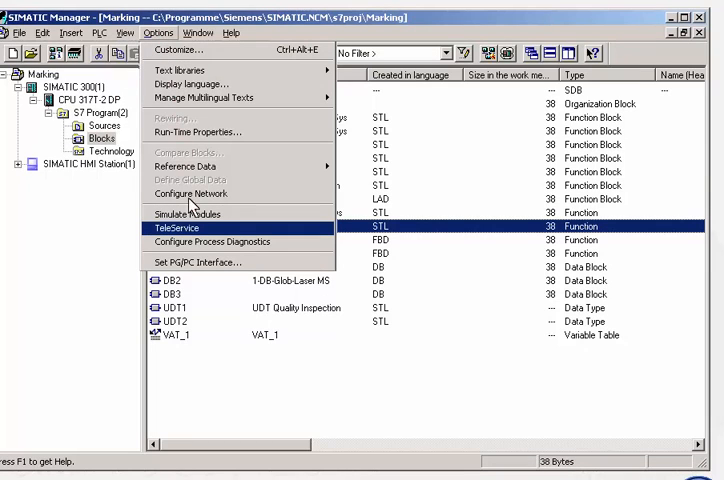
click(184, 228)
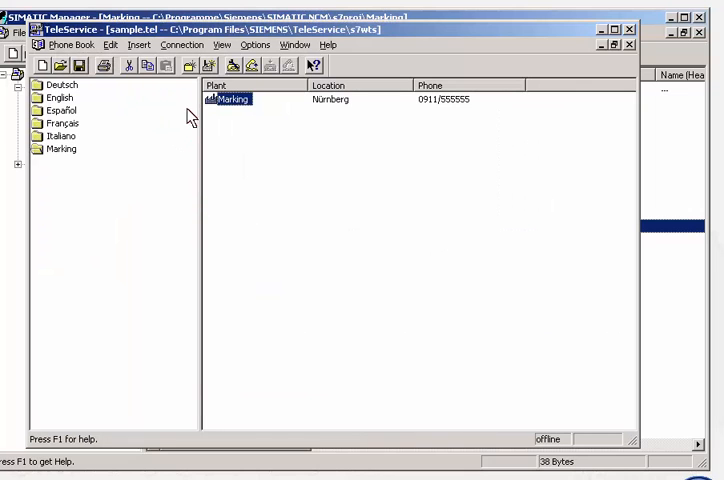
click(184, 44)
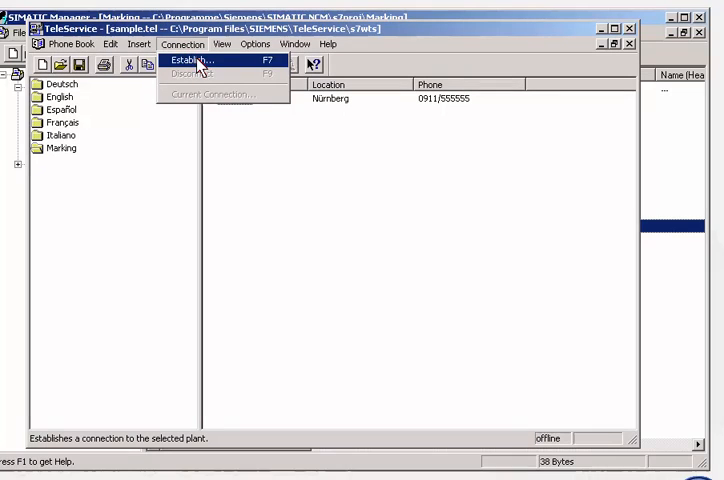